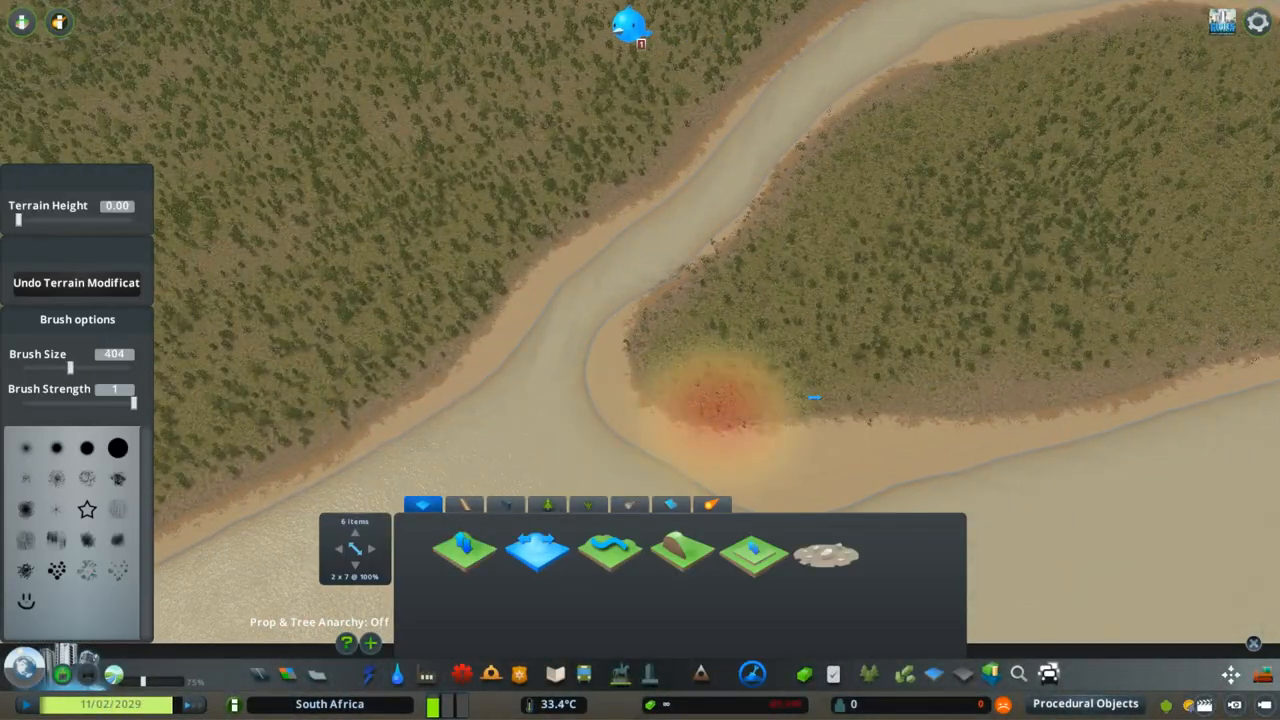
Carve the river mouth and shoreline lower so water fills a narrow channel into the wide bay.
left_click(720, 400)
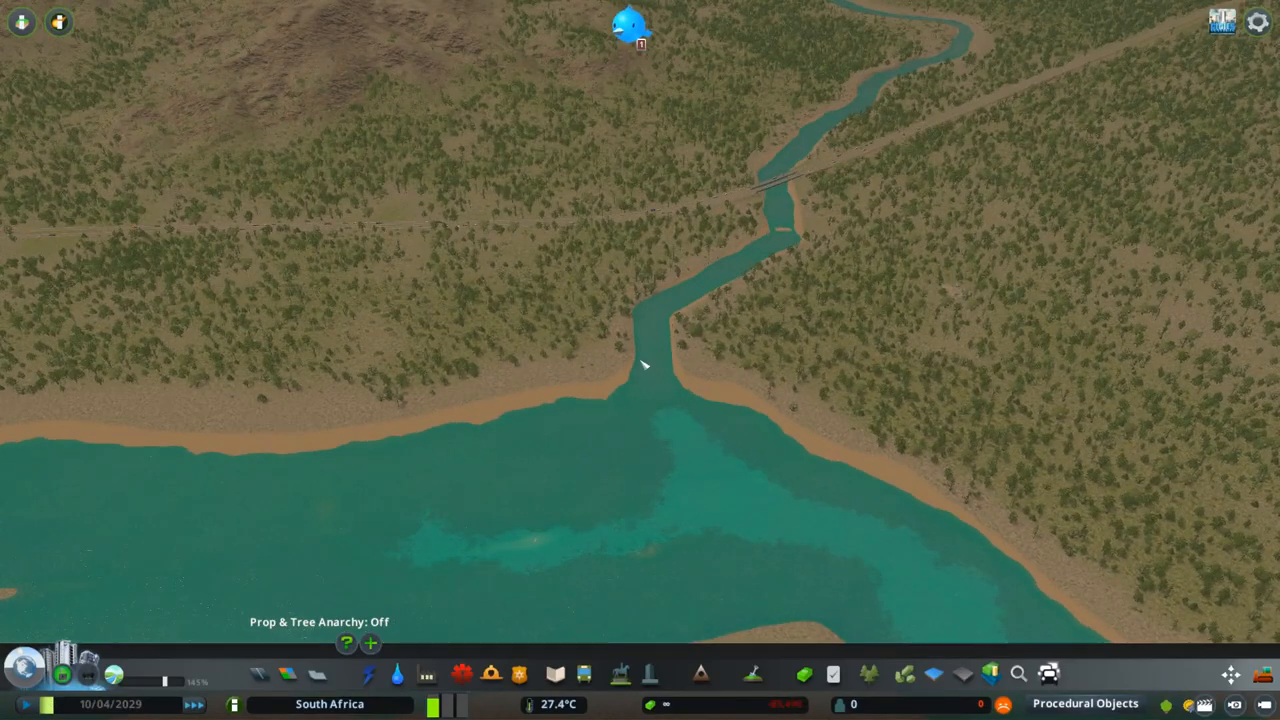
Level the shoreline scrubland and start an elevated highway segment across it.
left_click(752, 672)
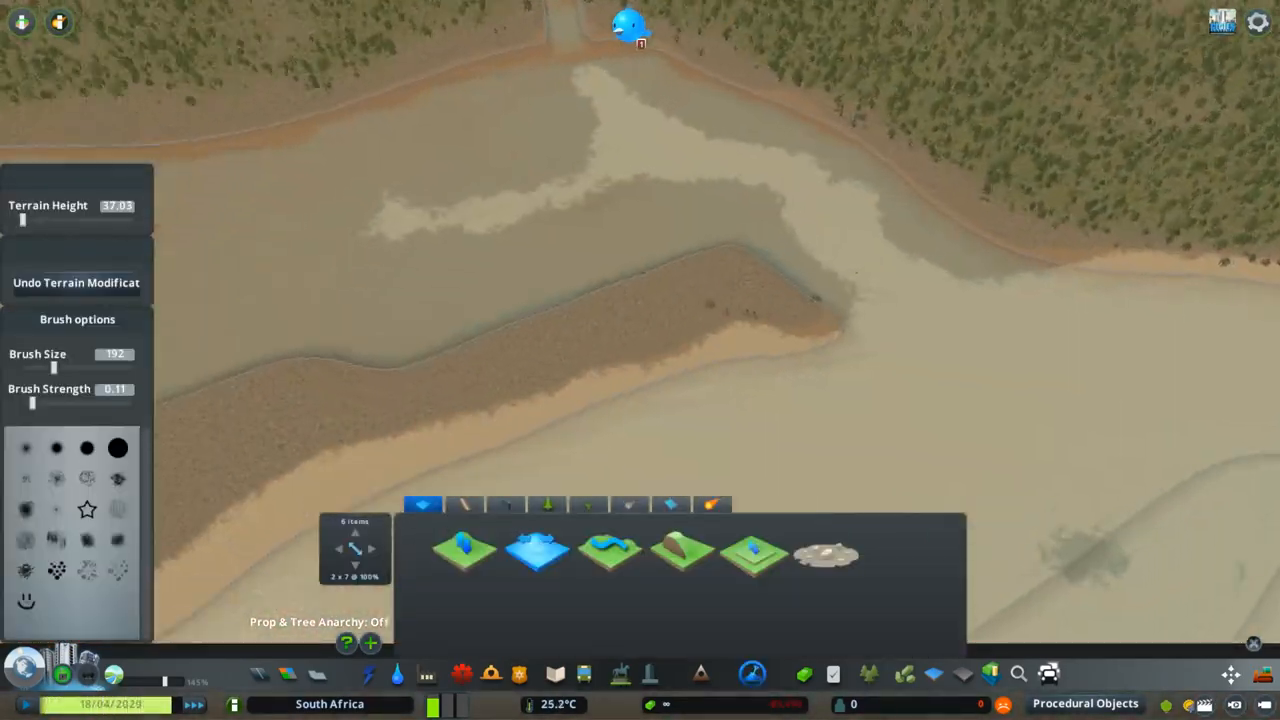
left_click(716, 210)
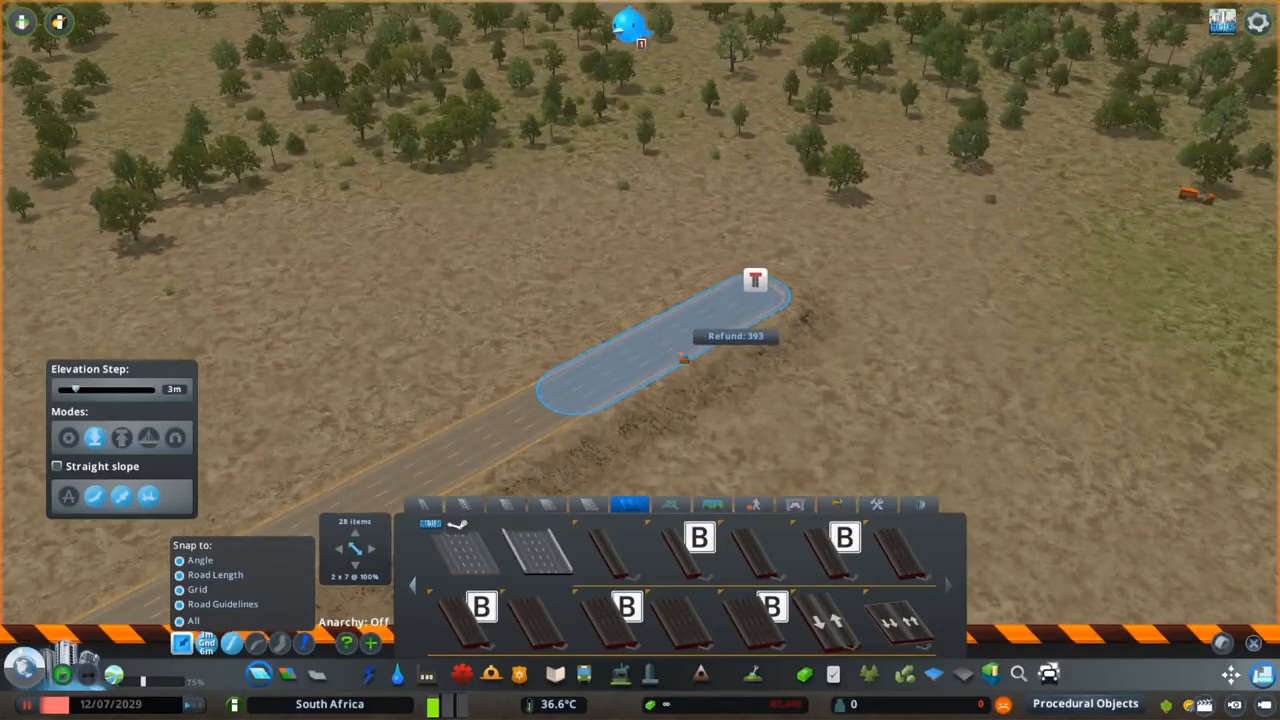
Draw curved highway segments across the scrubland at 3m elevation step, branching to the upper road.
left_click(756, 550)
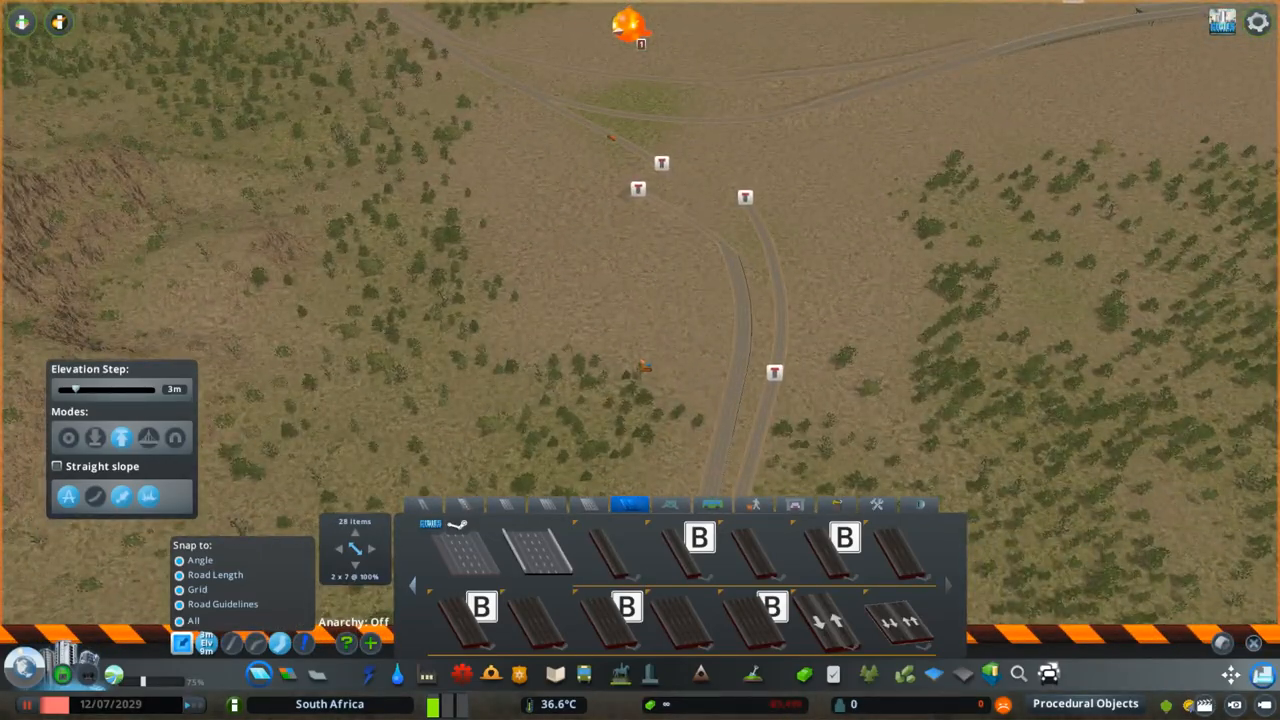
Lay wide multi-lane highway carriageways with a raised connector ramp between them.
left_click(756, 550)
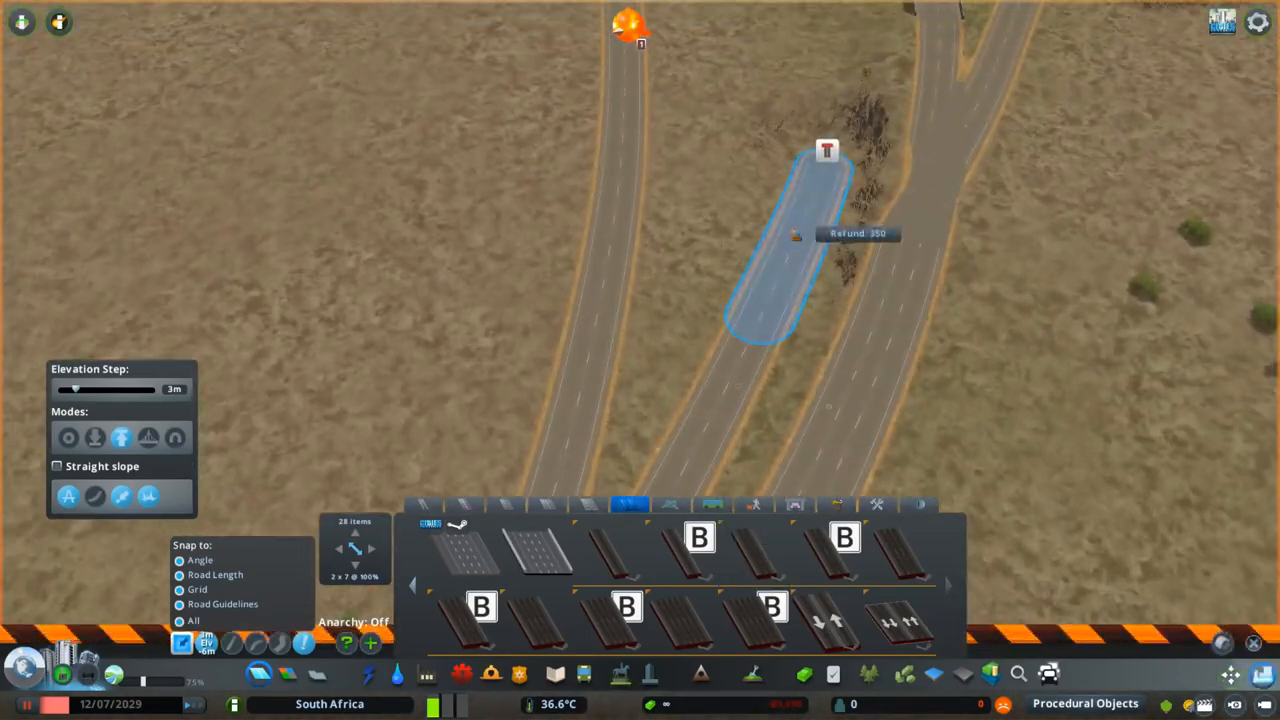
Draw a straight-slope off-ramp stub branching away from the one-way highway.
left_click(756, 550)
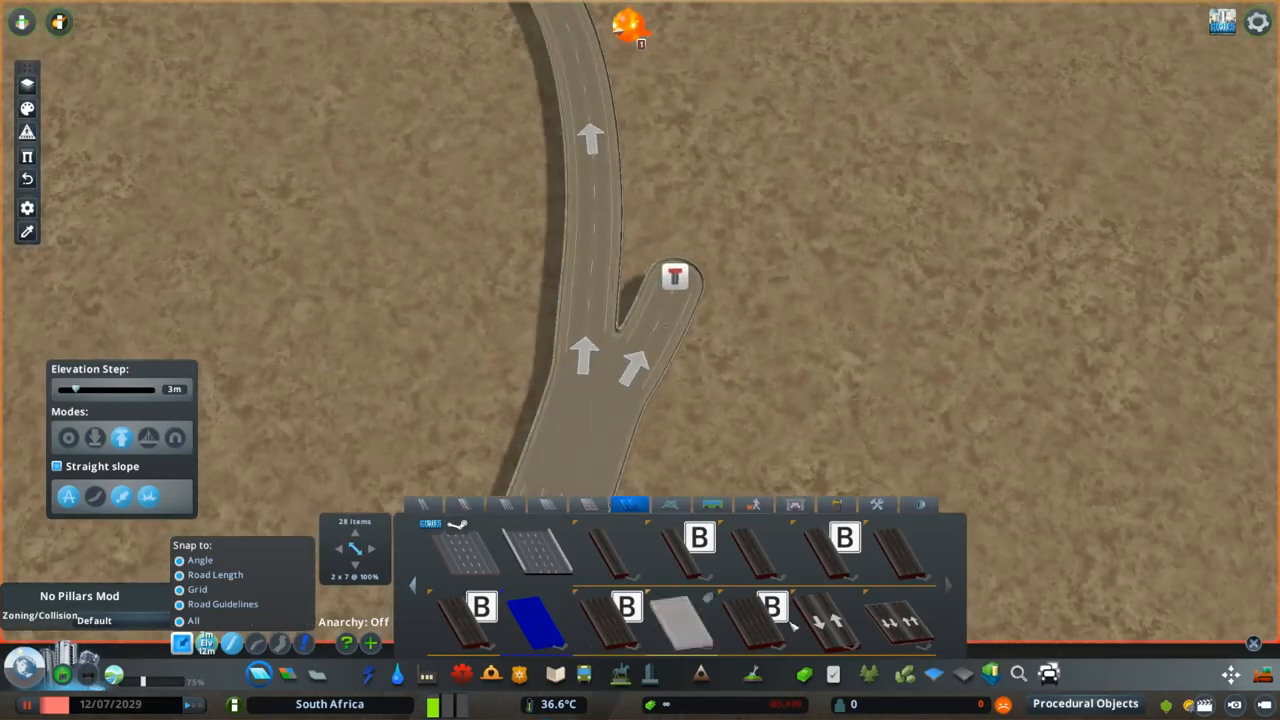
left_click(756, 550)
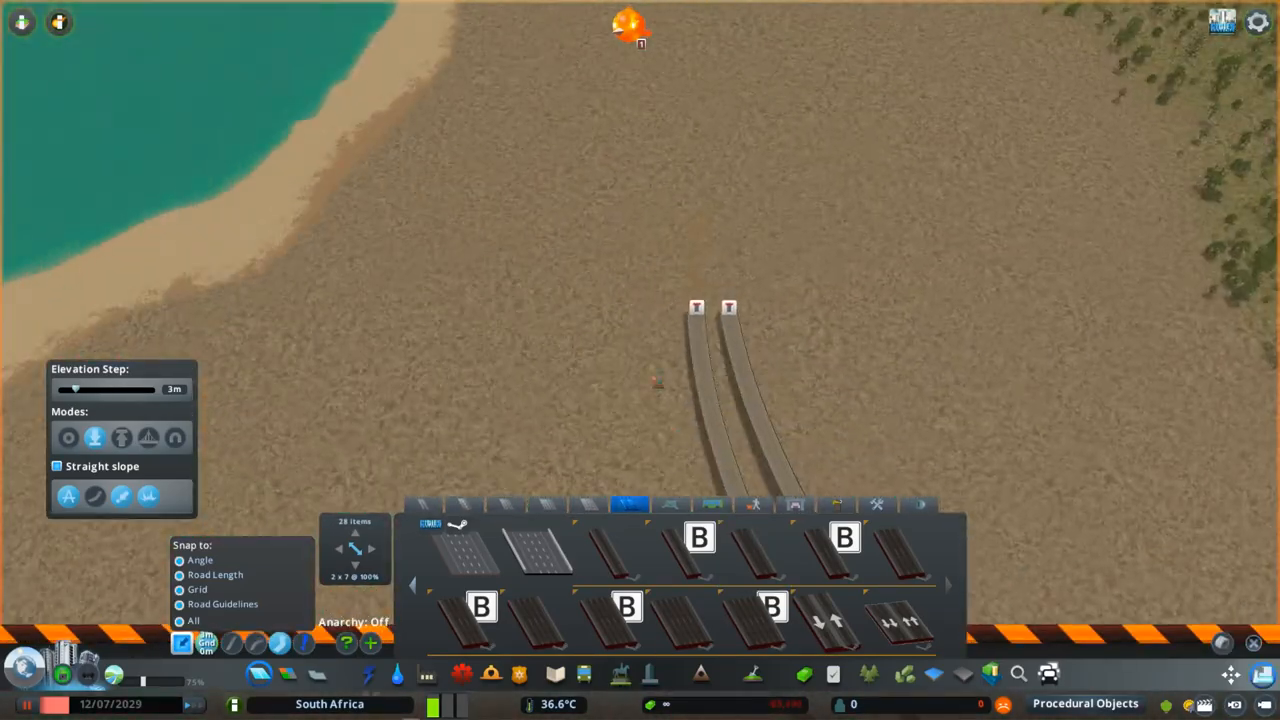
Lay the downtown street grid with a roundabout and line the approach avenue with palm trees.
left_click(756, 550)
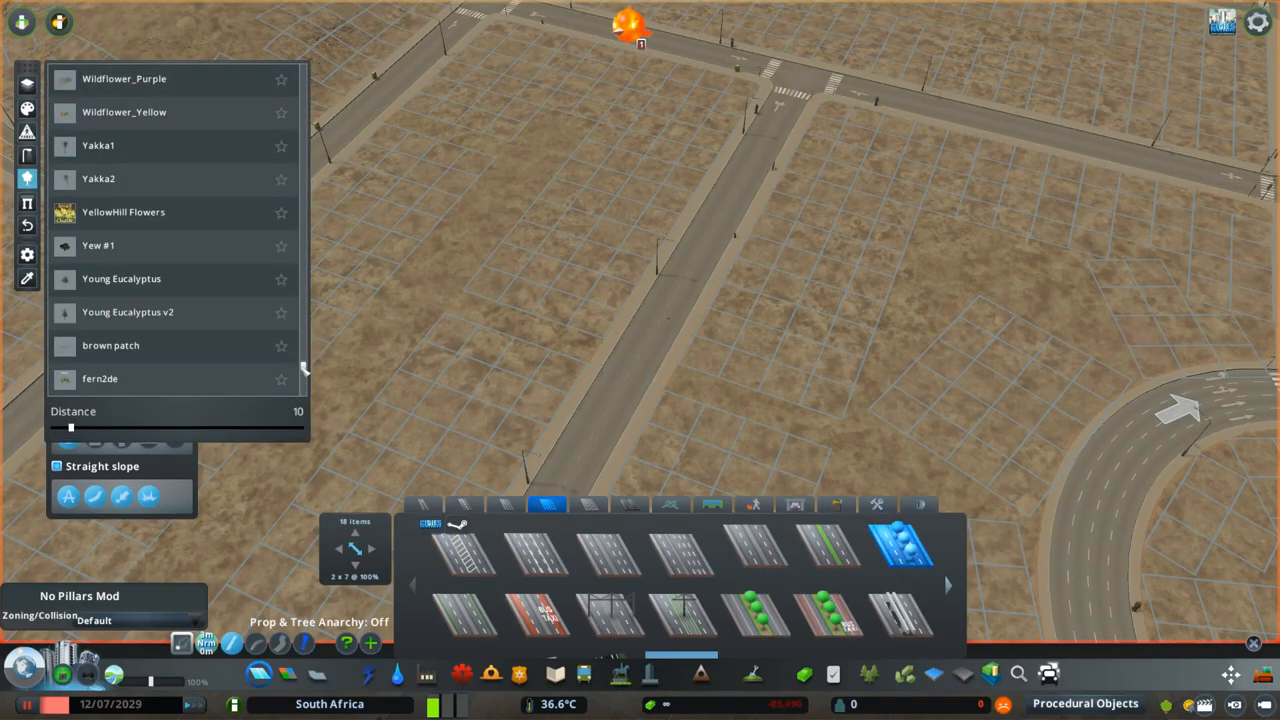
left_click(132, 332)
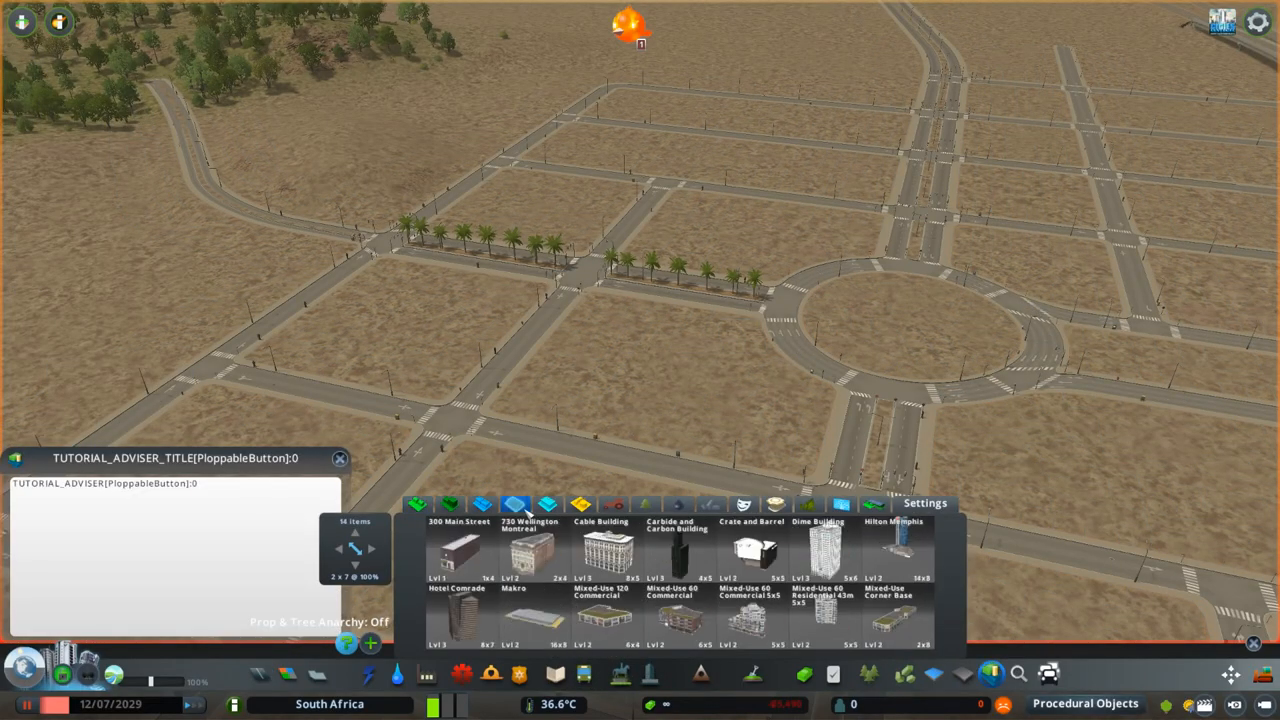
Plop a stepped office building from Find It onto the block near the roundabout.
left_click(892, 550)
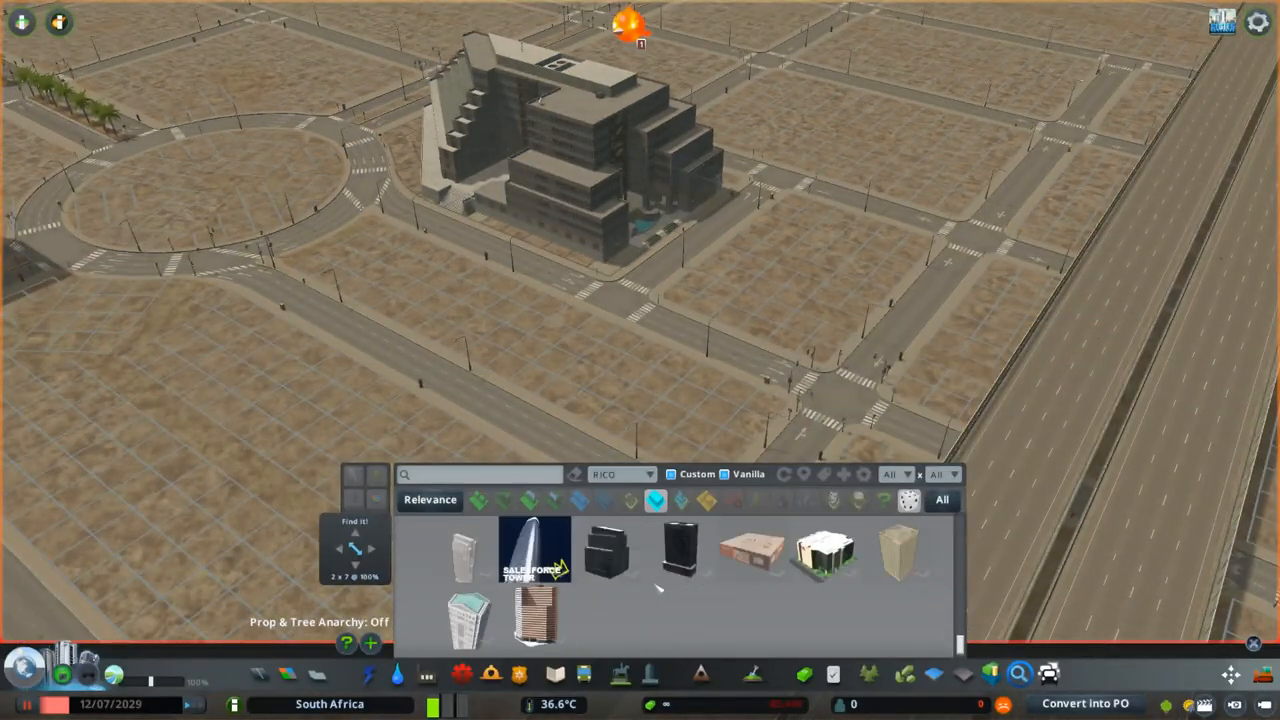
left_click(464, 550)
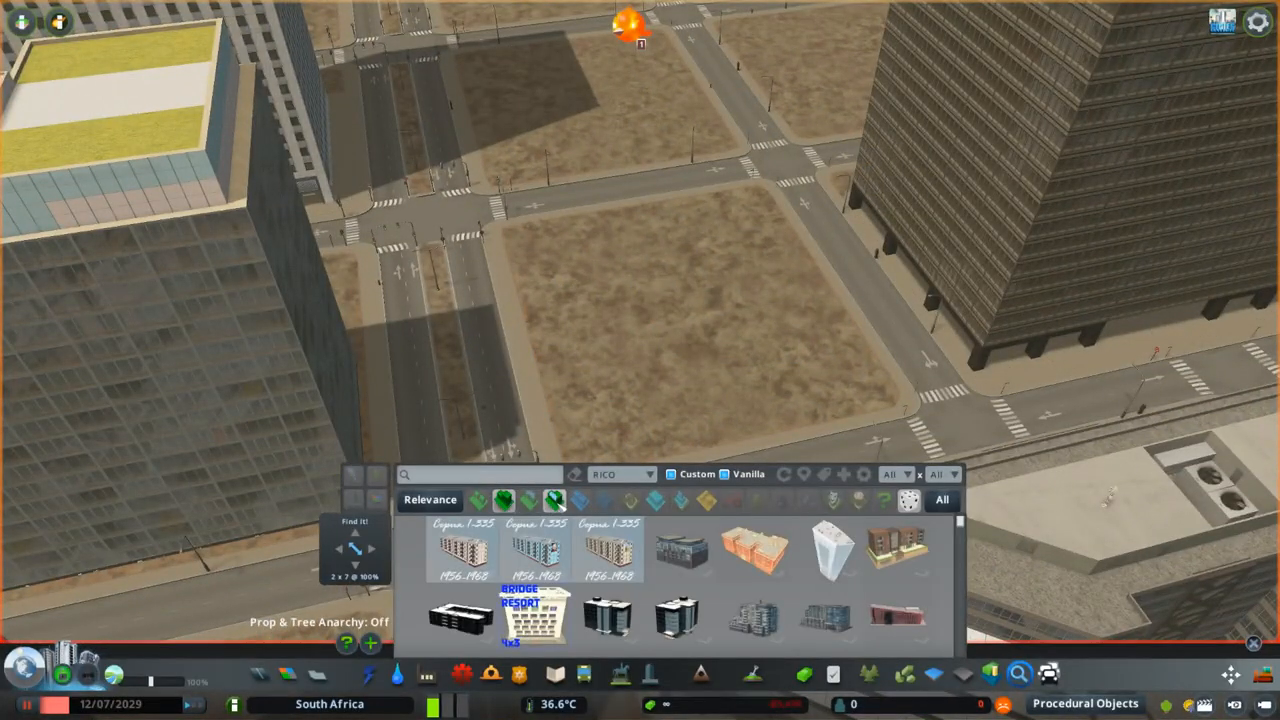
Plop a tall skyscraper and another tower onto empty downtown lots beside the highway.
left_click(680, 550)
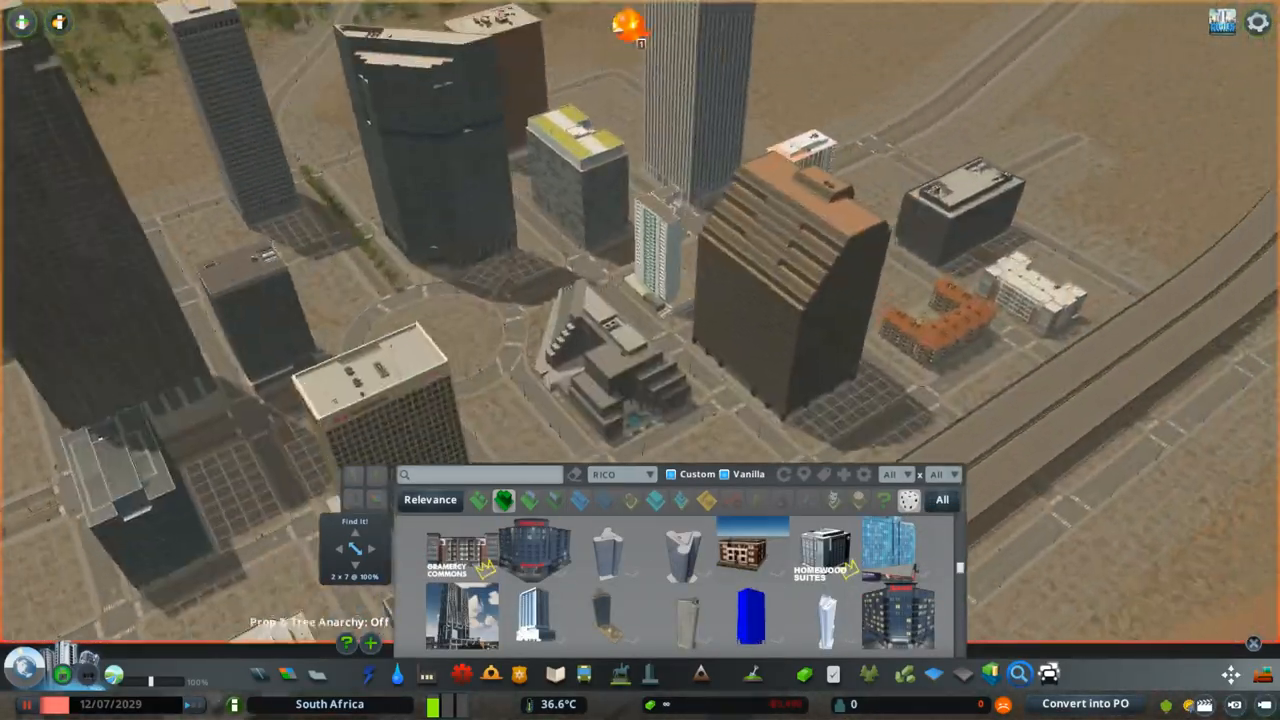
left_click(896, 556)
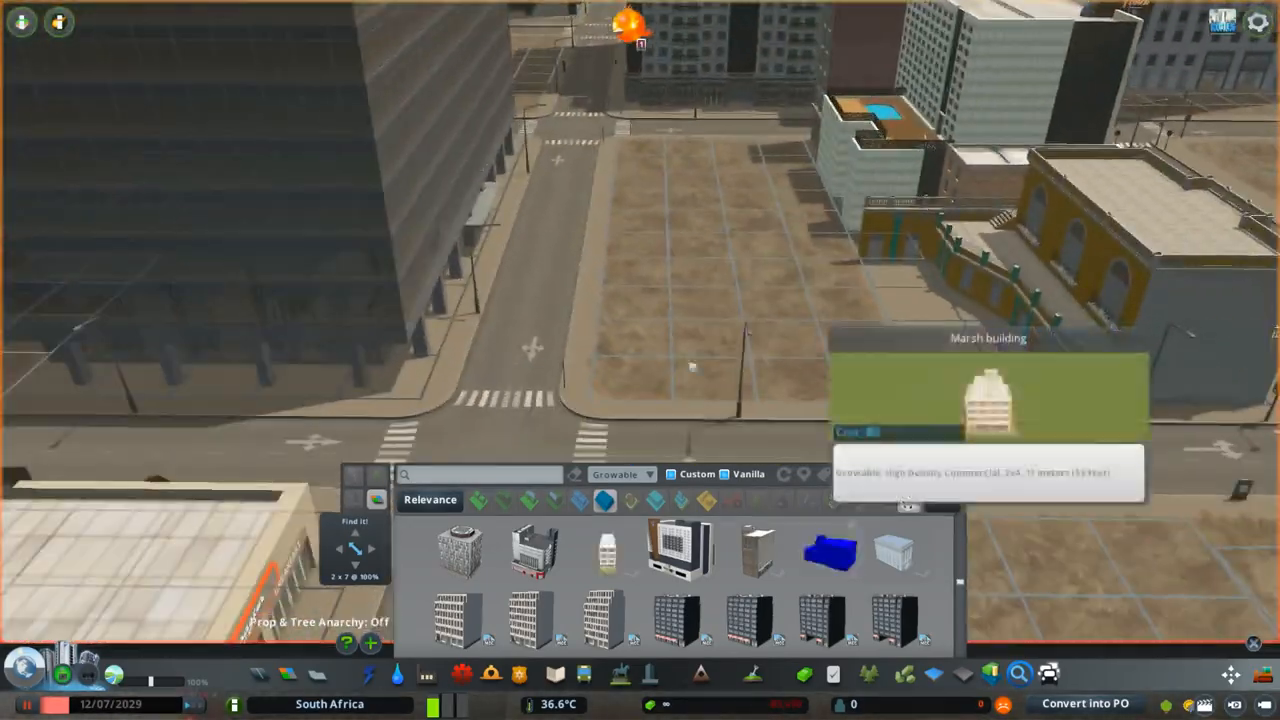
Start a curved road link from a downtown street, setting its first points toward the highway.
left_click(676, 552)
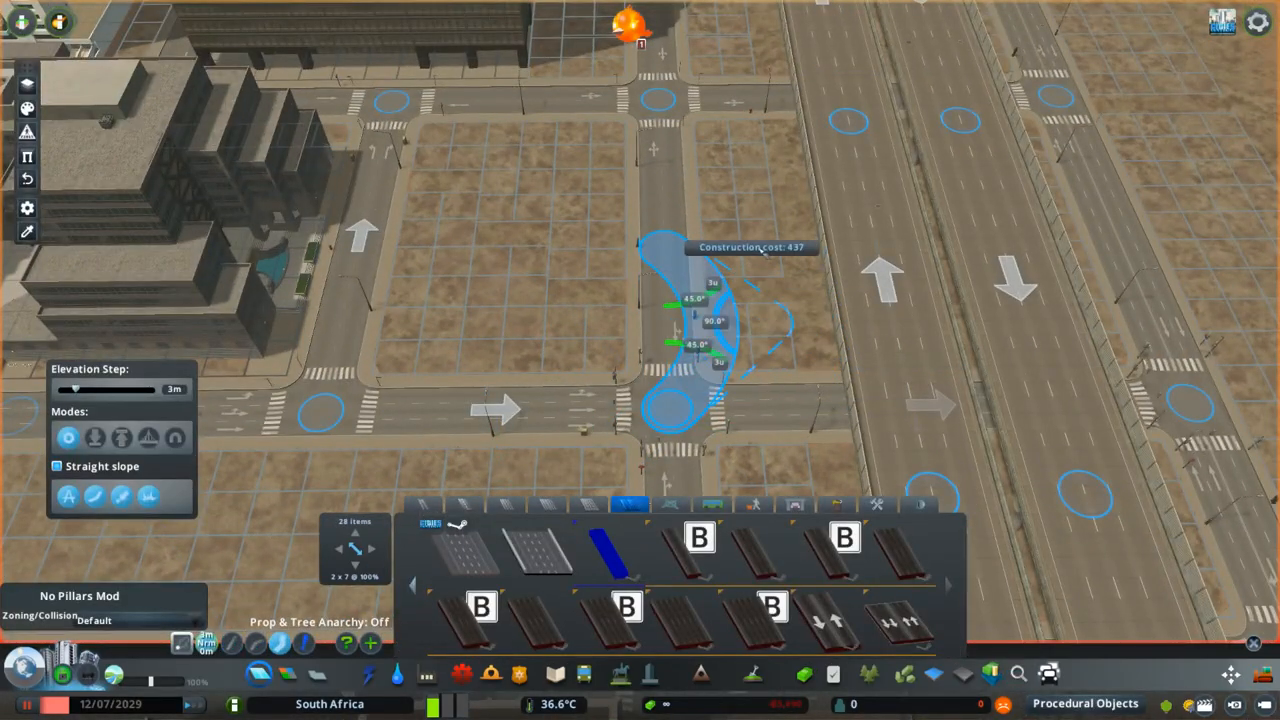
left_click(182, 644)
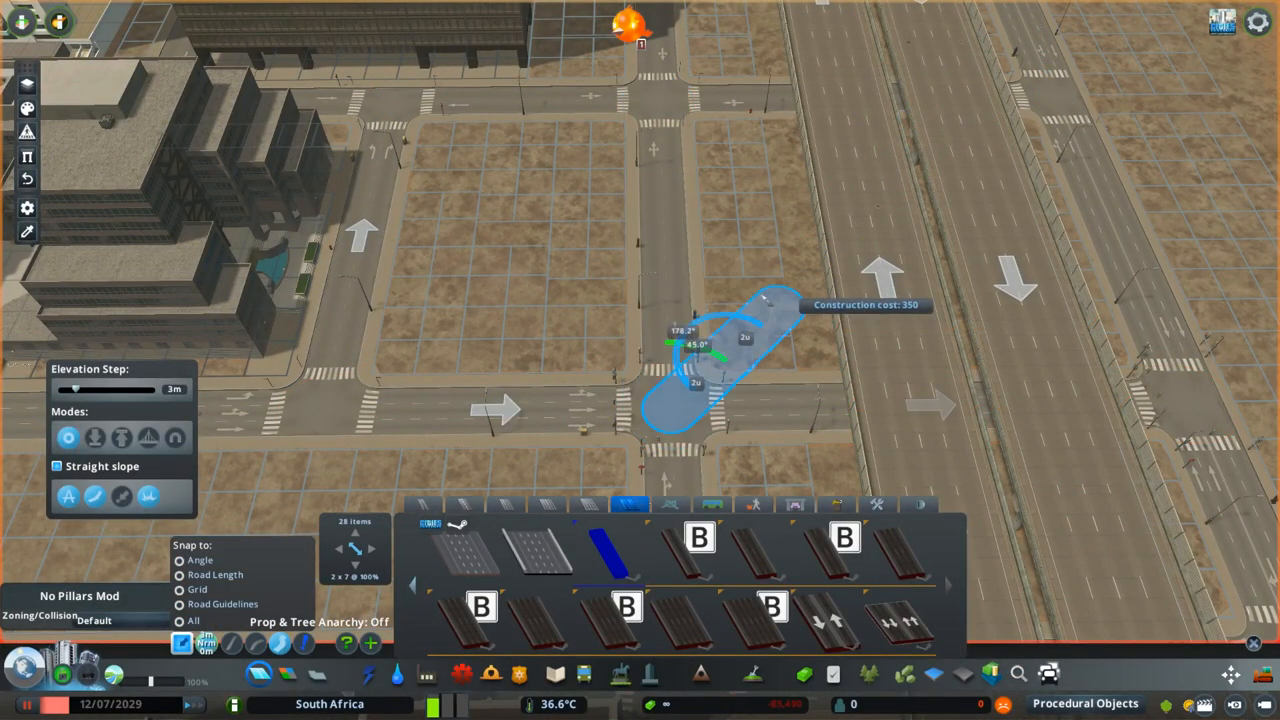